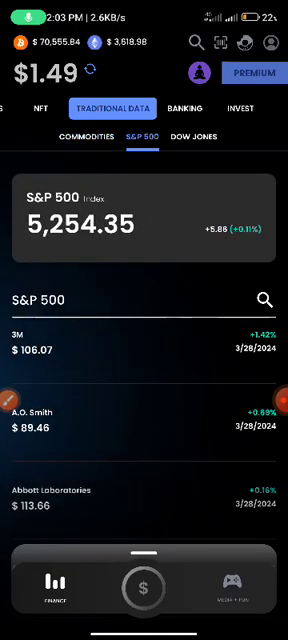
- Reveal Dopamine's Wallet1 drawer with referral, Web3 domain and settings options
{"action": "left_click", "coordinate": [264, 46]}
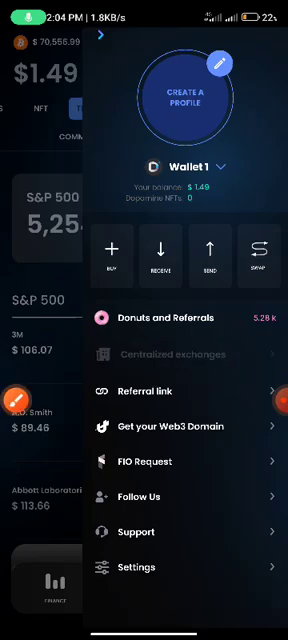
- Switch from Dopamine to the Bitget exchange home screen with total asset value
{"action": "left_click", "coordinate": [144, 352]}
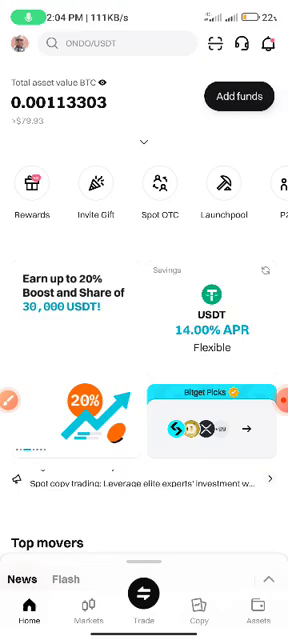
- Reach the new HMAC API key form from the account profile's API keys section
{"action": "left_click", "coordinate": [24, 44]}
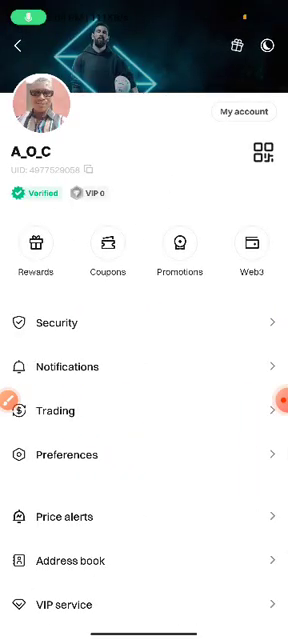
{"action": "scroll", "scroll_direction": "down", "scroll_amount": 3}
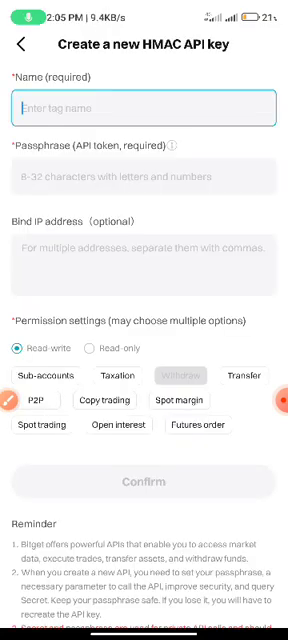
- Fill in the API key name and passphrase fields for the read-write DOPAMINE key
{"action": "type", "text": "fui"}
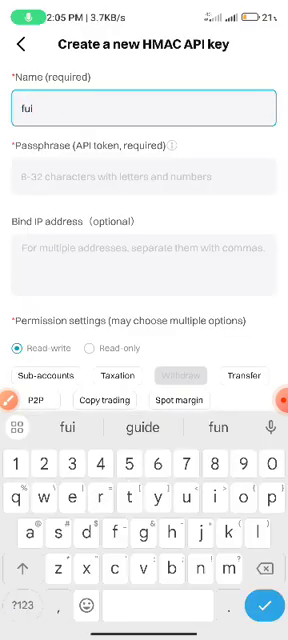
{"action": "type", "text": "fhuujhj"}
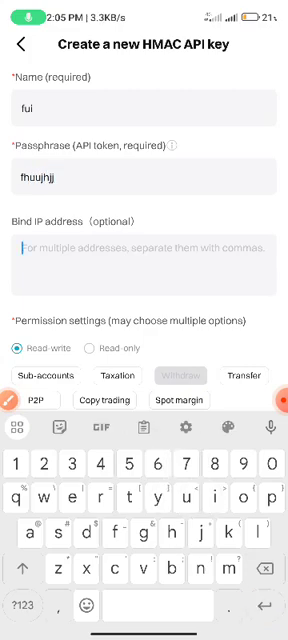
{"action": "type", "text": "yhy"}
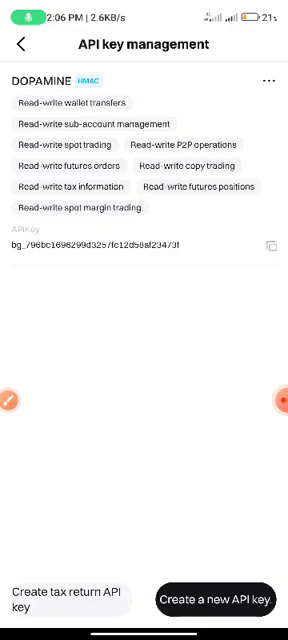
- Back out of API key management to the Bitget account settings list
{"action": "left_click", "coordinate": [270, 80]}
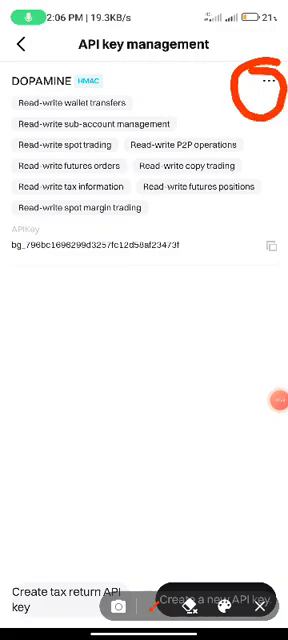
{"action": "left_click", "coordinate": [268, 82]}
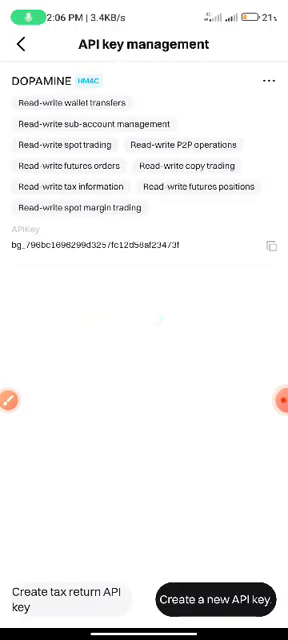
{"action": "left_click", "coordinate": [20, 44]}
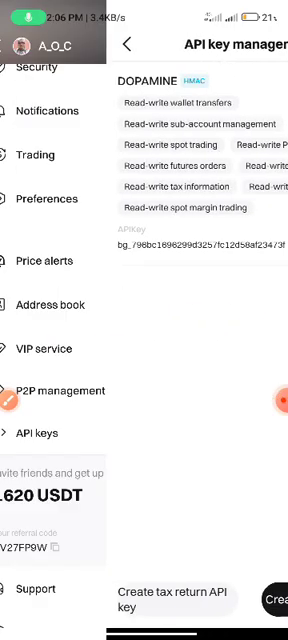
{"action": "left_click", "coordinate": [16, 44]}
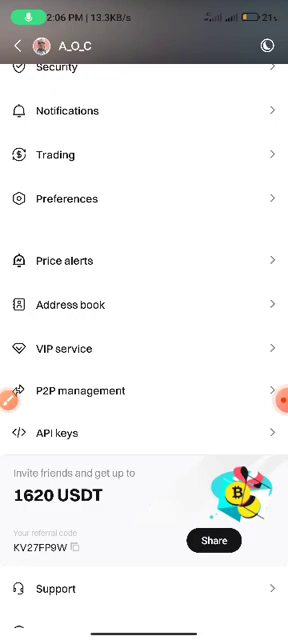